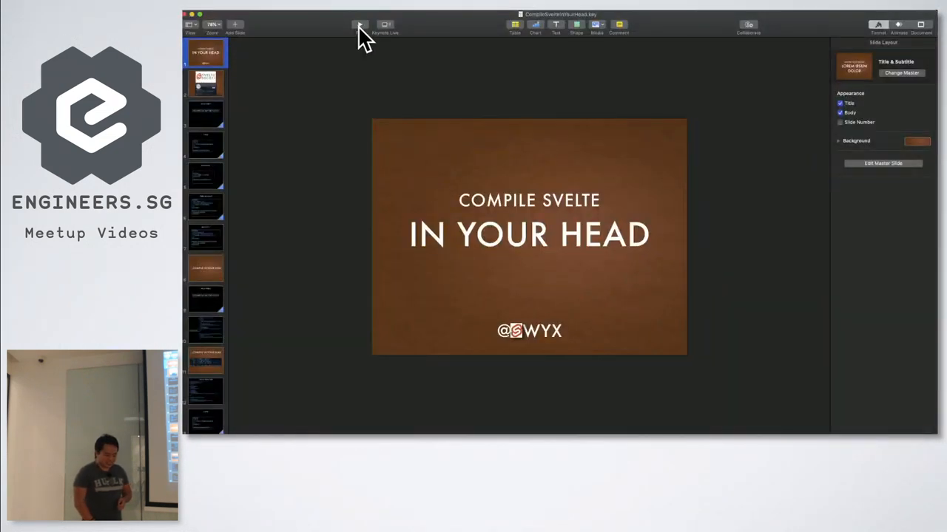
Start playing the Keynote slideshow from the title slide
left_click(360, 24)
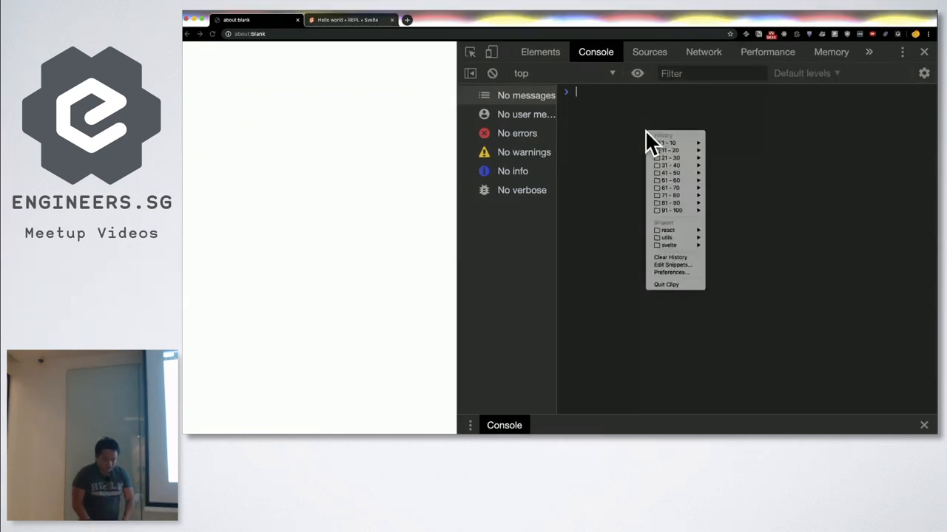
mouse_move(670, 245)
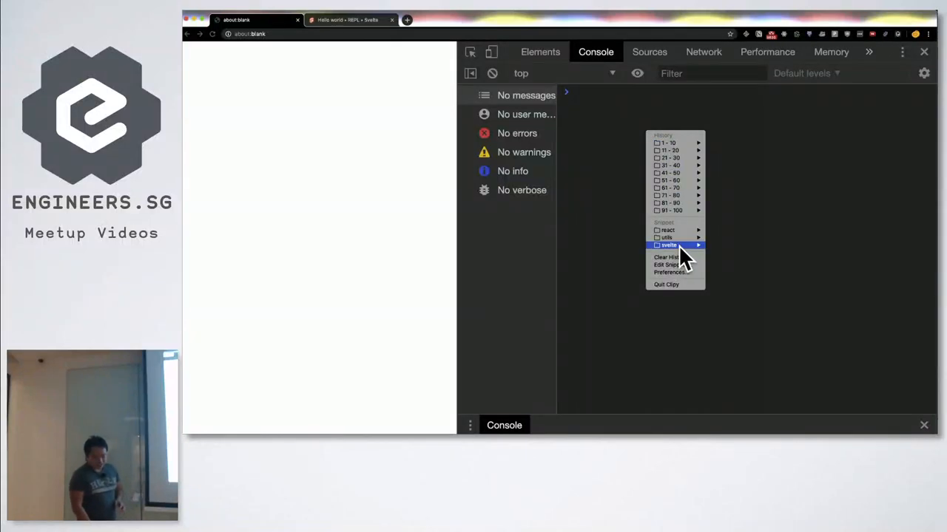
Run the saved h1 snippet to add a 'Hello World!' heading to the page
left_click(668, 244)
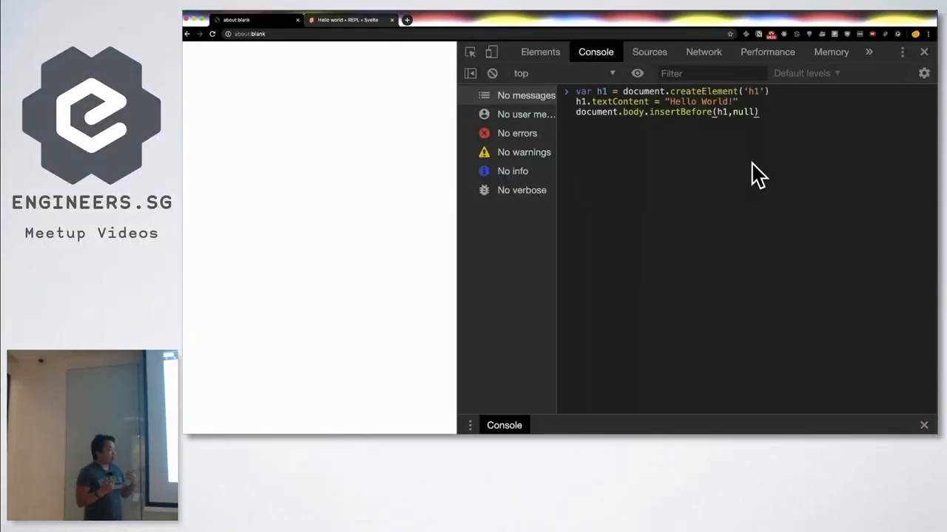
mouse_move(787, 148)
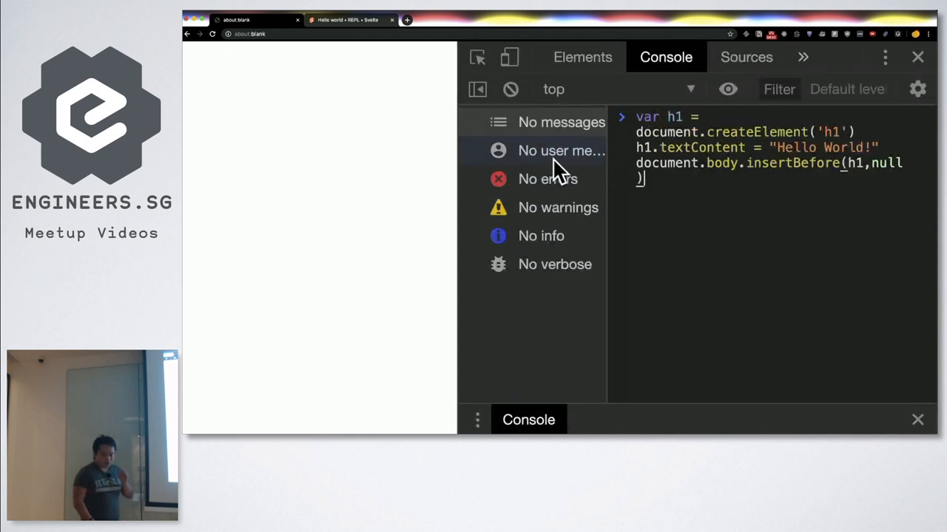
key("Enter")
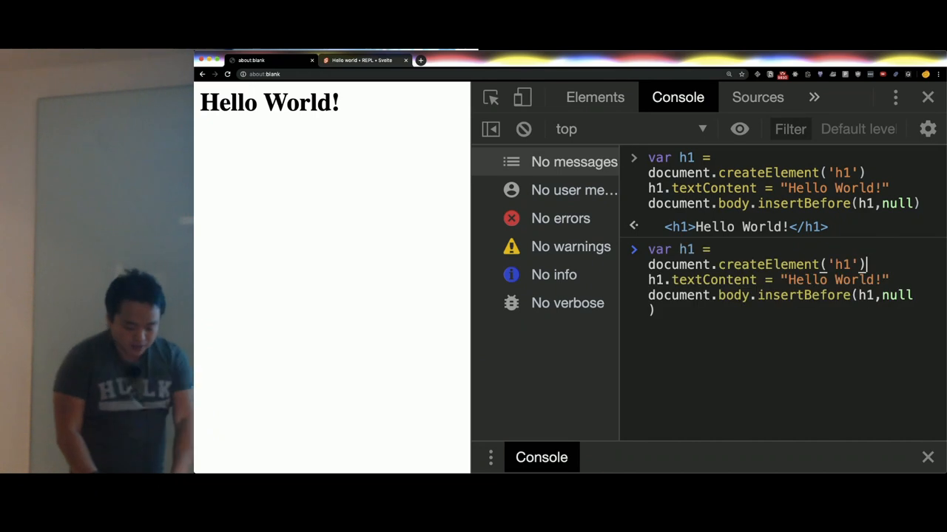
Run document.body.removeChild(h1) to remove the heading again
right_click(740, 296)
type("document.body.removeChild(h1)")
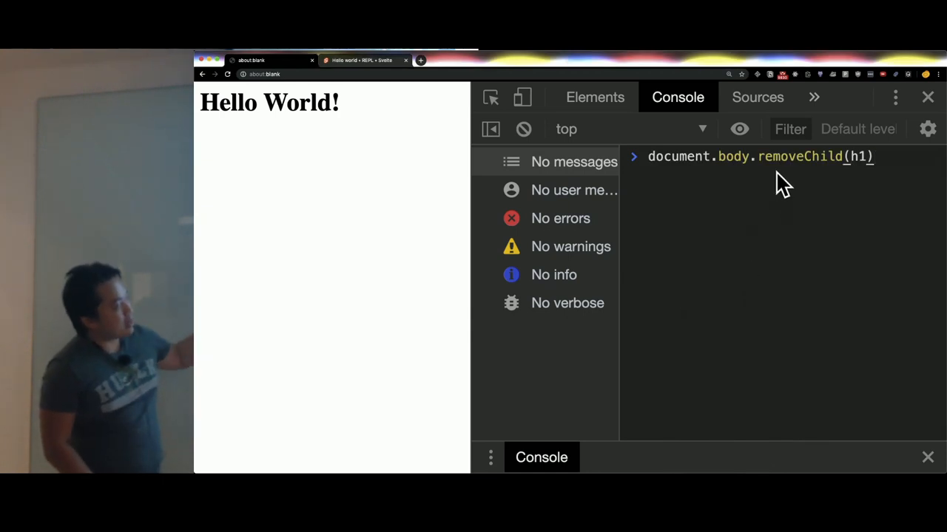
key("Enter")
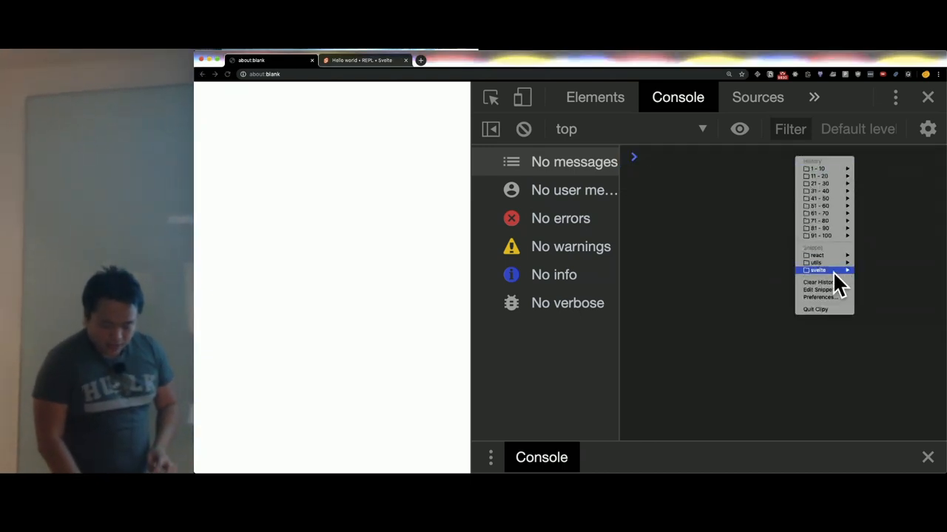
Run the styles snippet so 'Hello World!' reappears coloured blue via the abc class rule
left_click(817, 270)
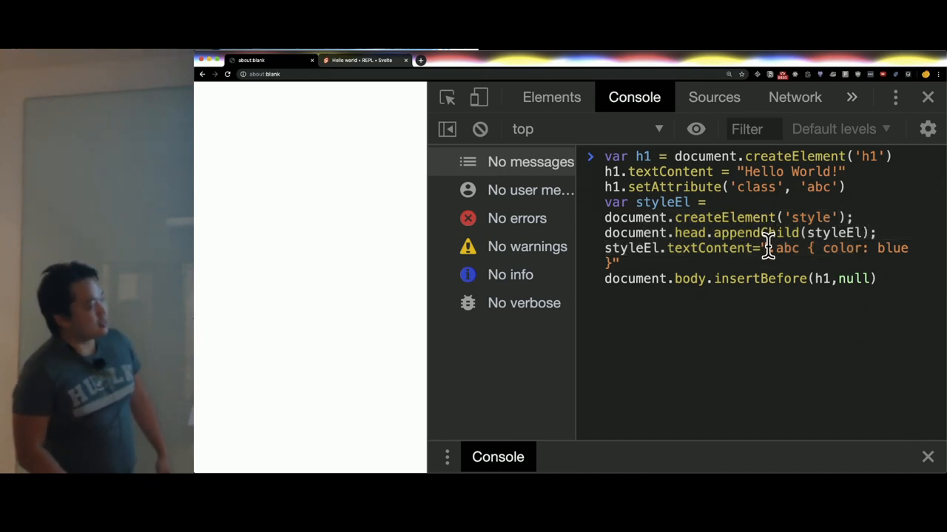
key("Enter")
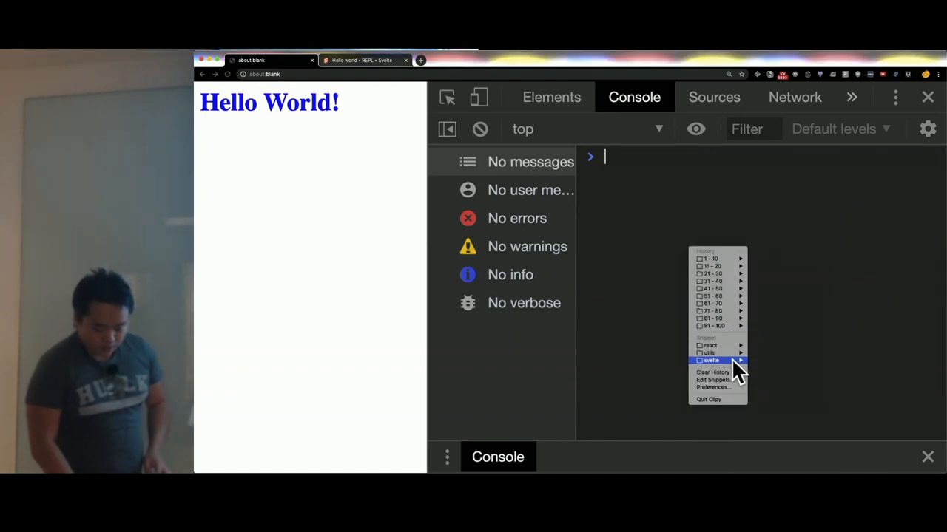
mouse_move(711, 360)
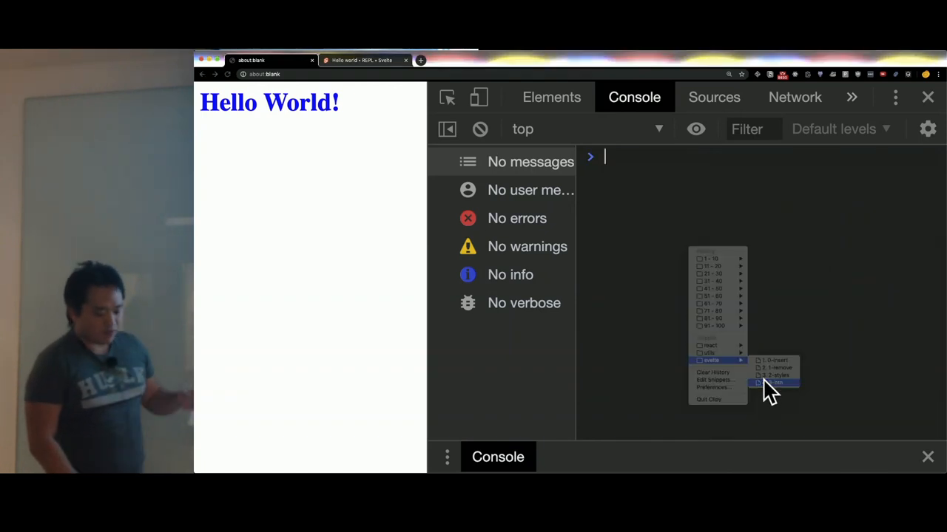
Run the button snippet and click 'Click Me!' twice to see 'hi' logged
left_click(773, 383)
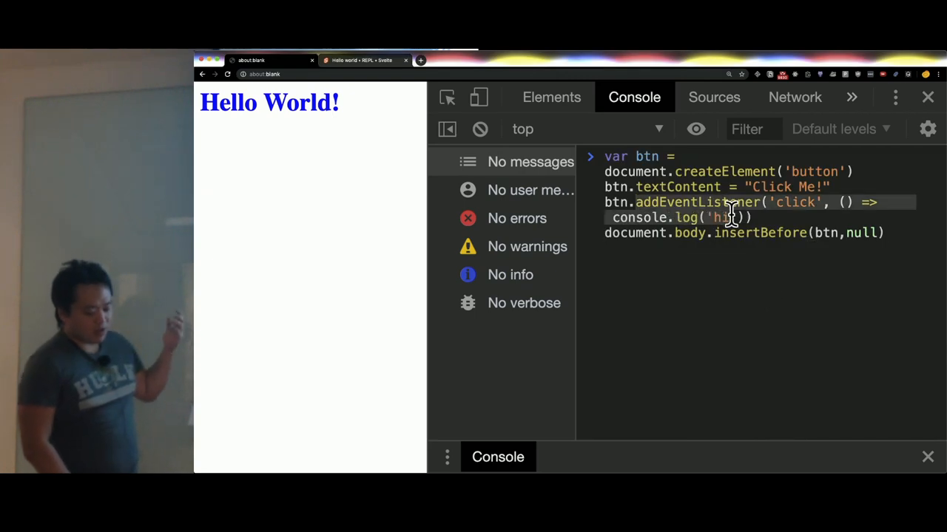
key("Enter")
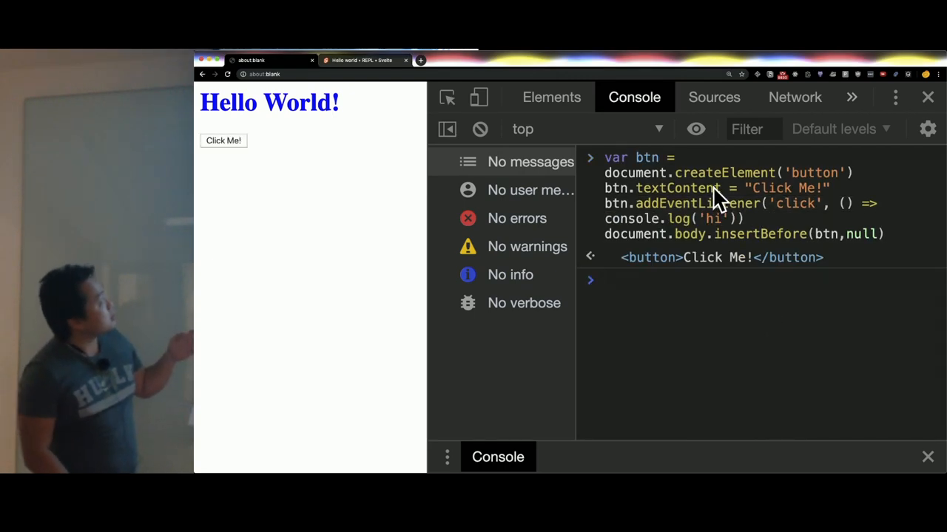
left_click(223, 141)
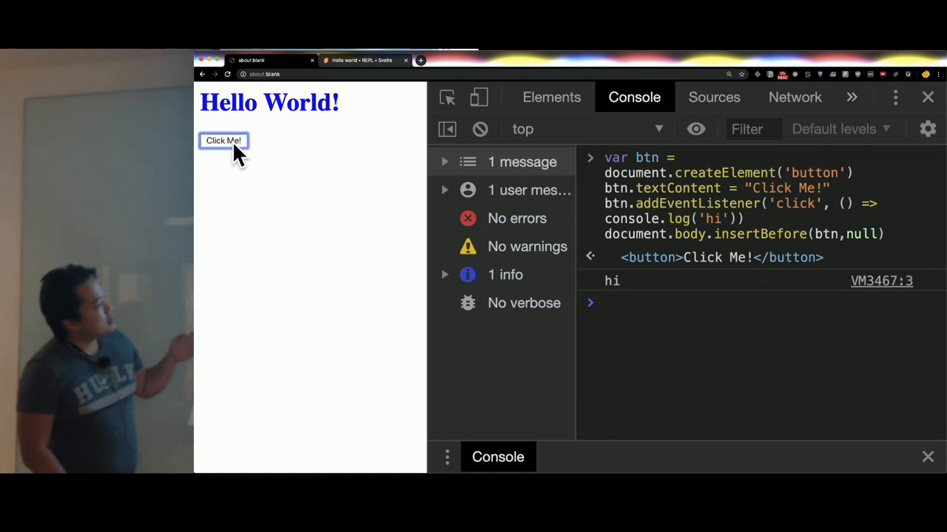
left_click(222, 141)
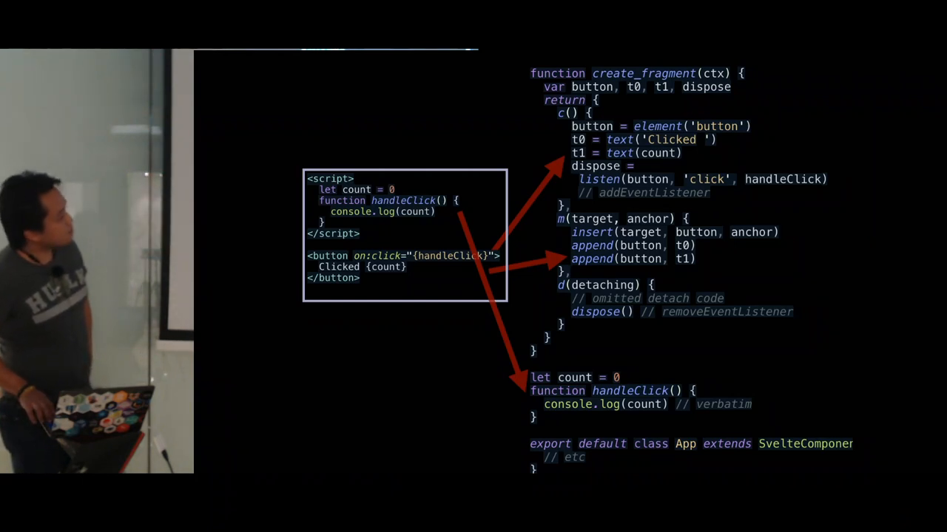
key("Right")
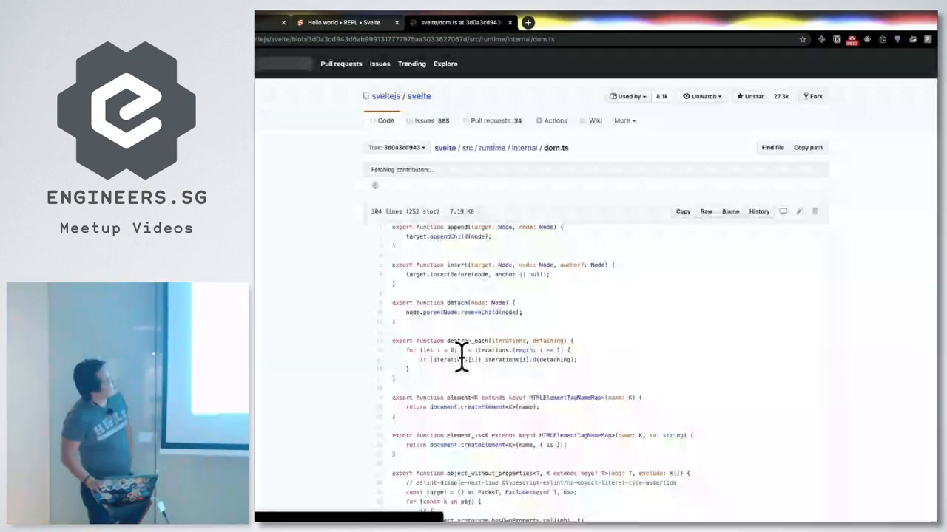
scroll("down", 3)
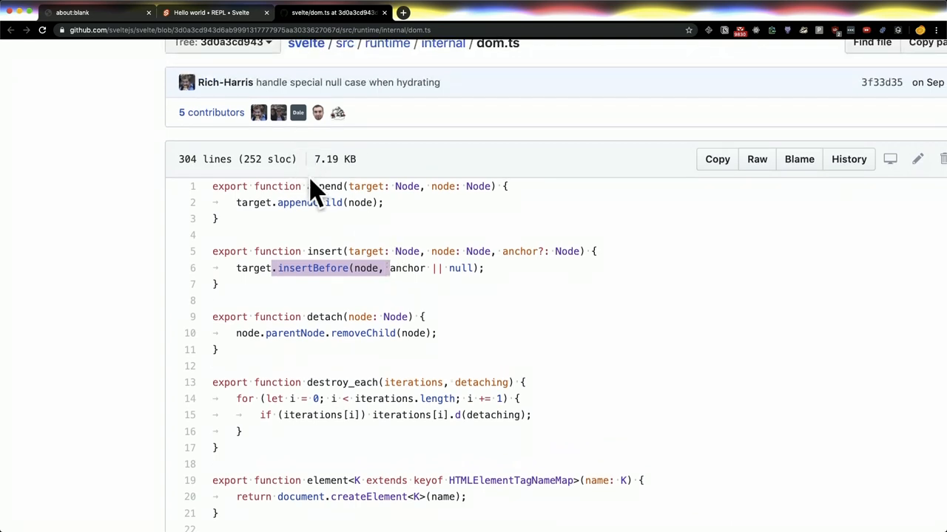
scroll("down", 3)
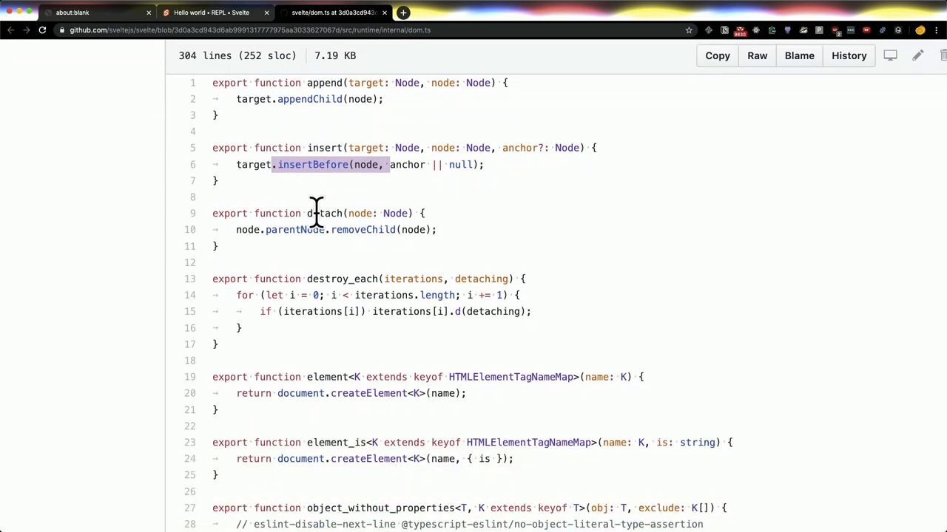
scroll("down", 3)
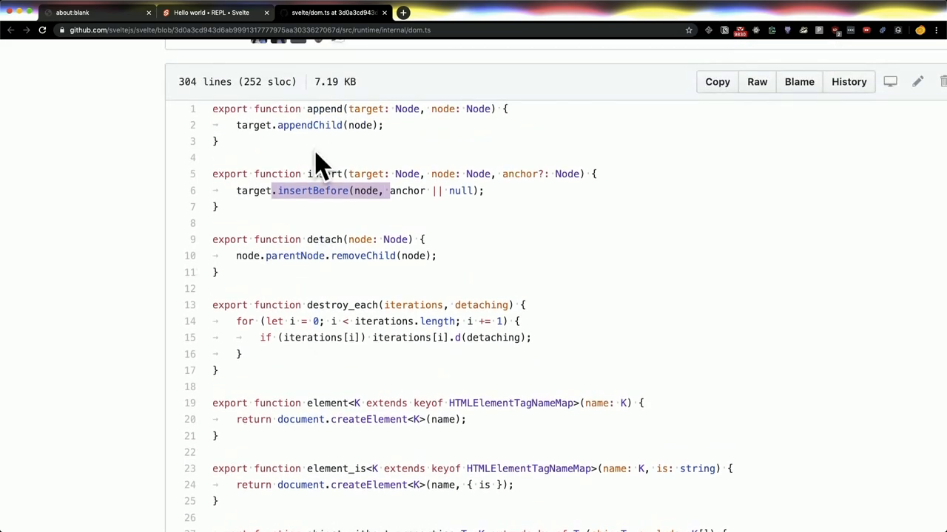
mouse_move(351, 222)
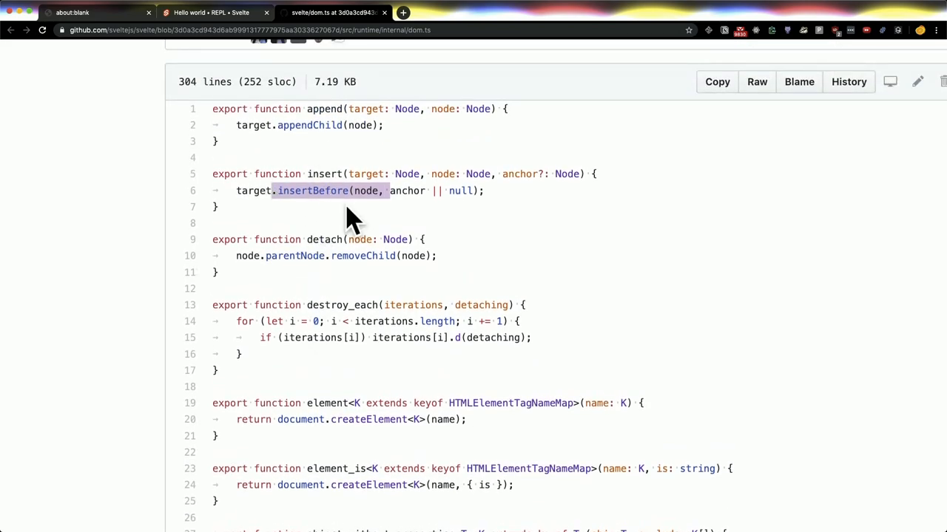
scroll("down", 3)
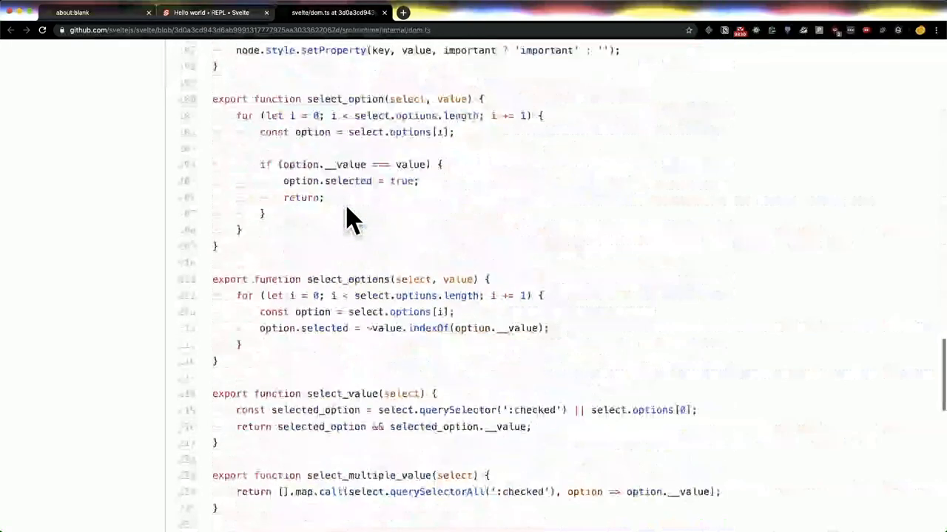
scroll("down", 3)
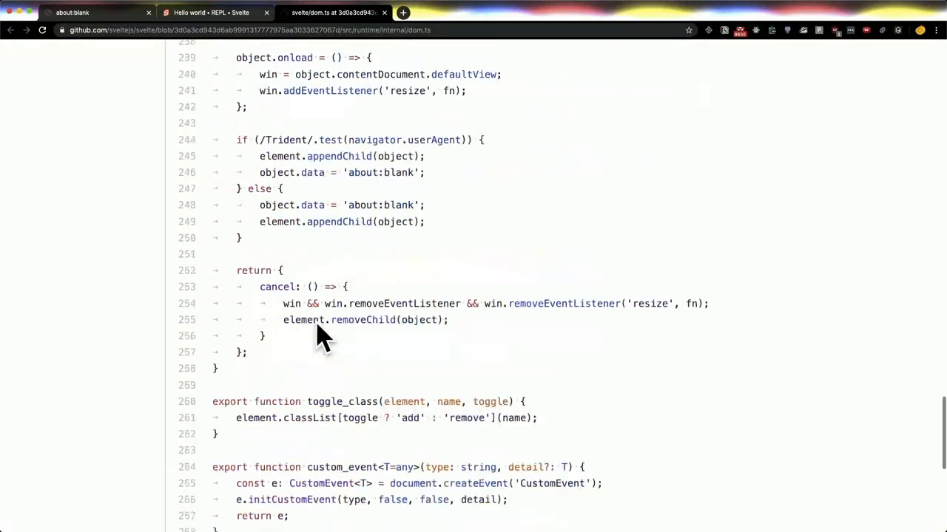
scroll("up", 3)
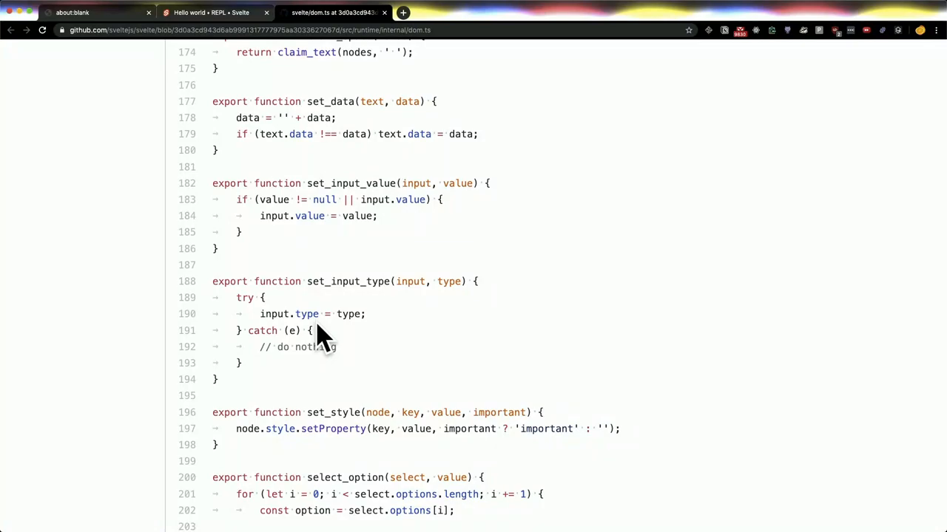